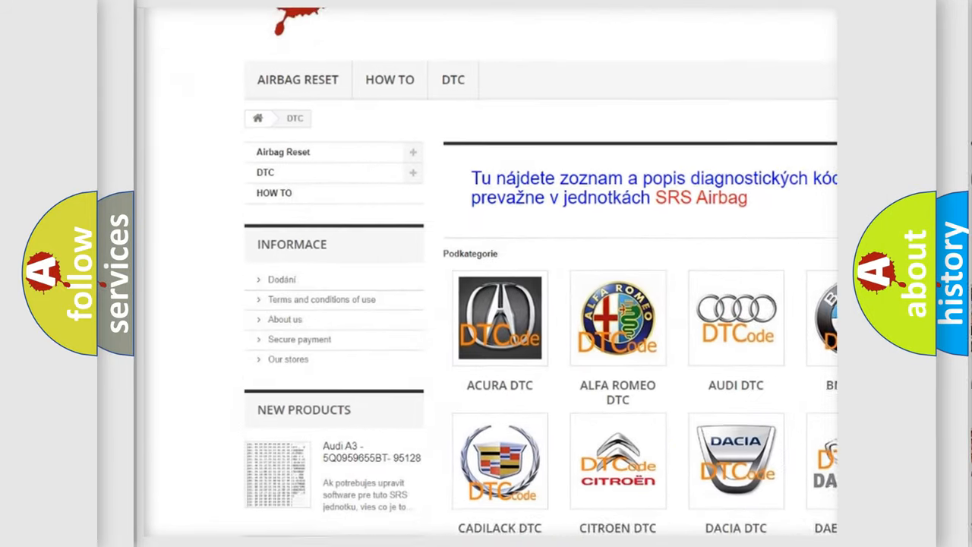
scroll(down, 3)
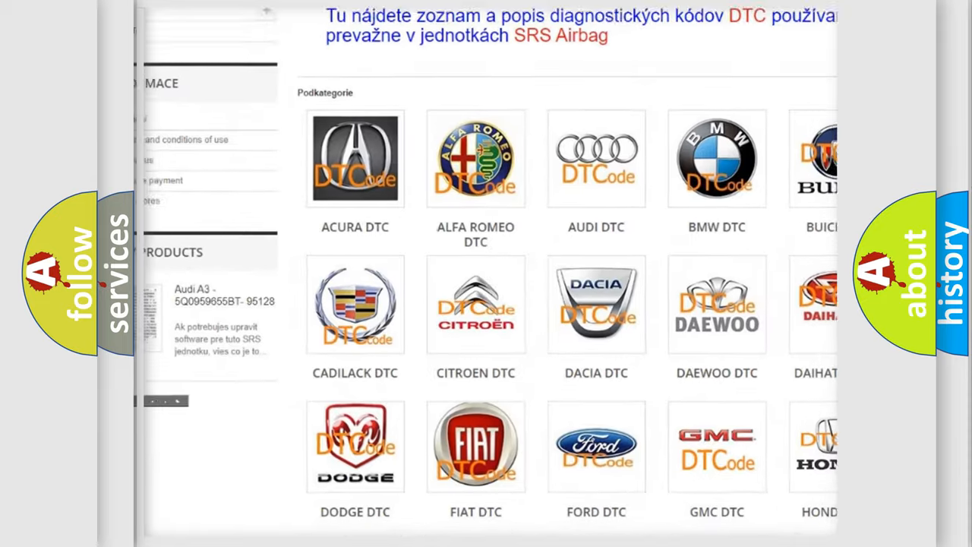
scroll(down, 3)
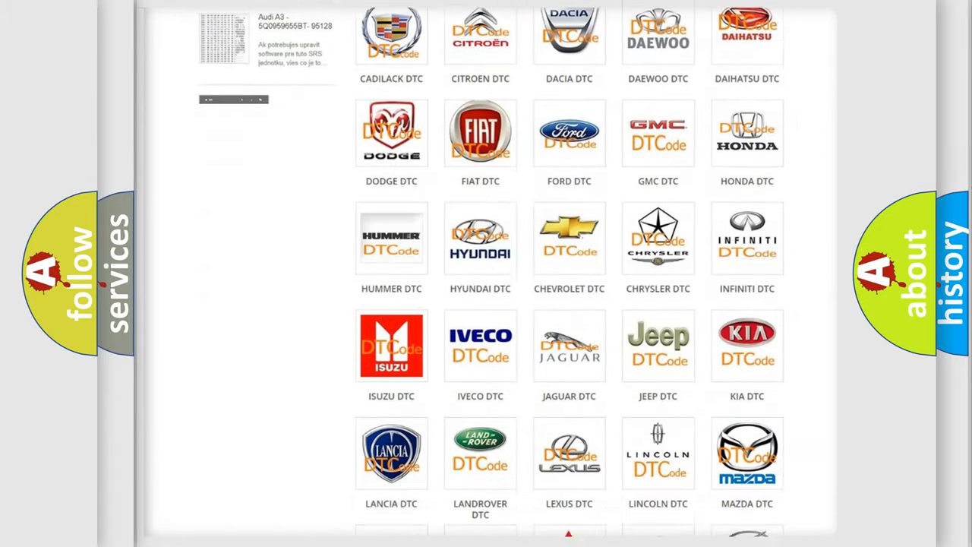
scroll(down, 3)
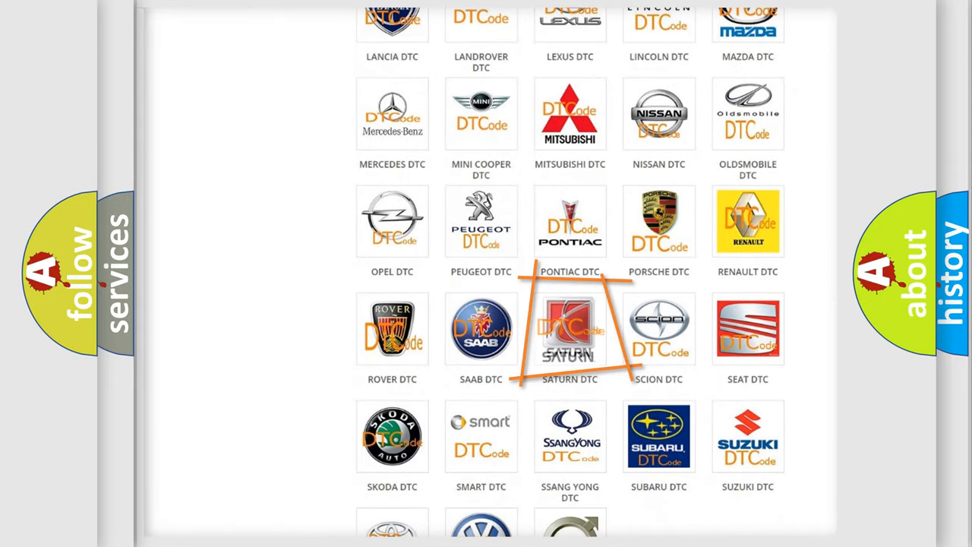